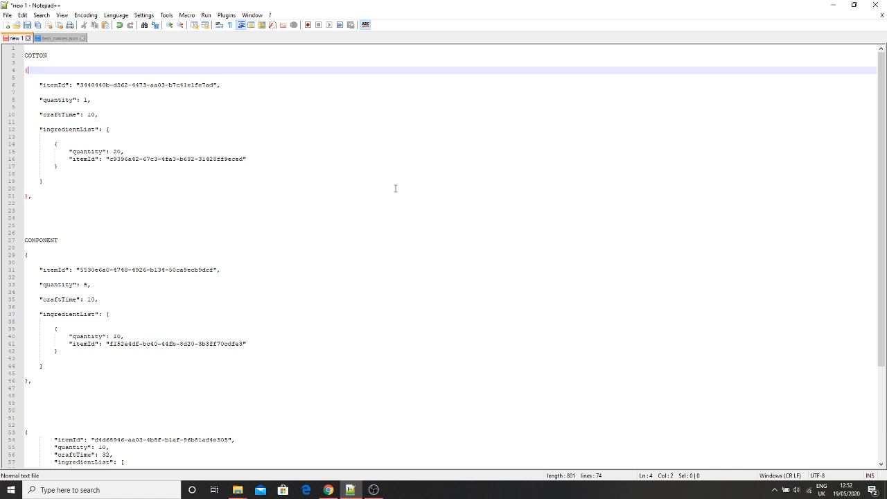
{"action": "mouse_move", "coordinate": [318, 147]}
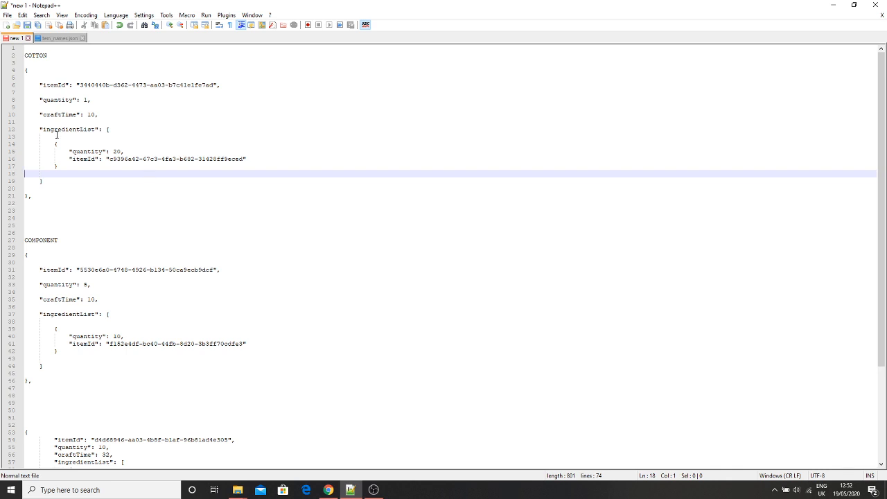
Select the cotton recipe text in the scratch file and add a separating comma
{"action": "left_click_drag", "start_coordinate": [25, 69], "coordinate": [97, 114]}
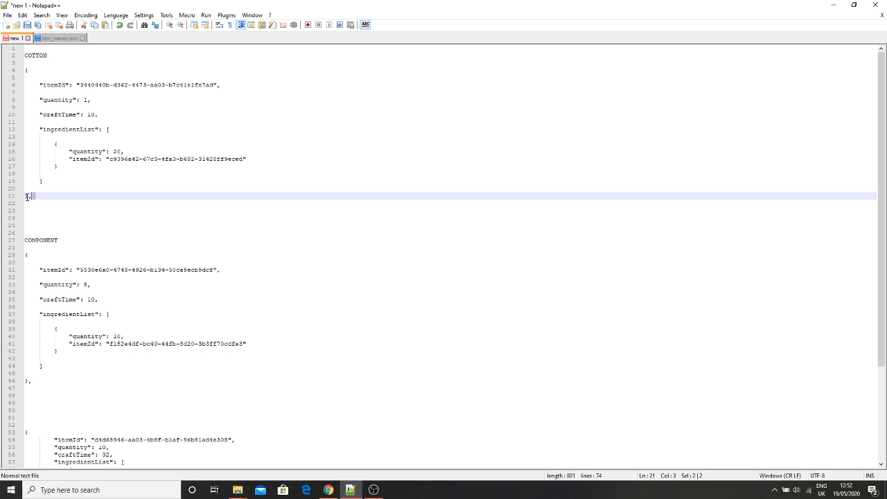
{"action": "type", "text": ","}
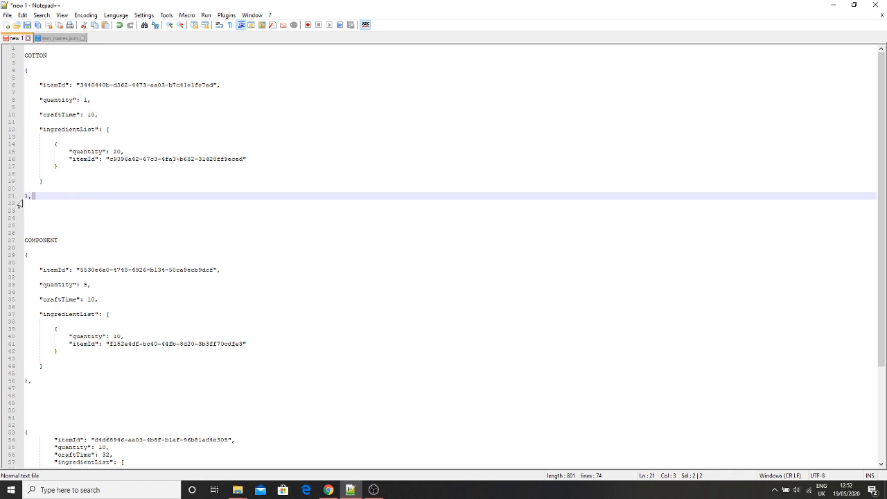
{"action": "left_click", "coordinate": [31, 197]}
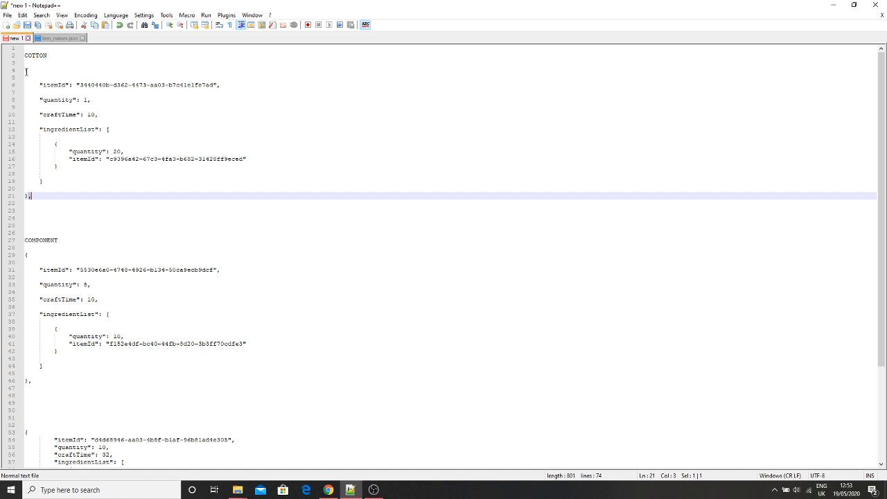
{"action": "mouse_move", "coordinate": [114, 75]}
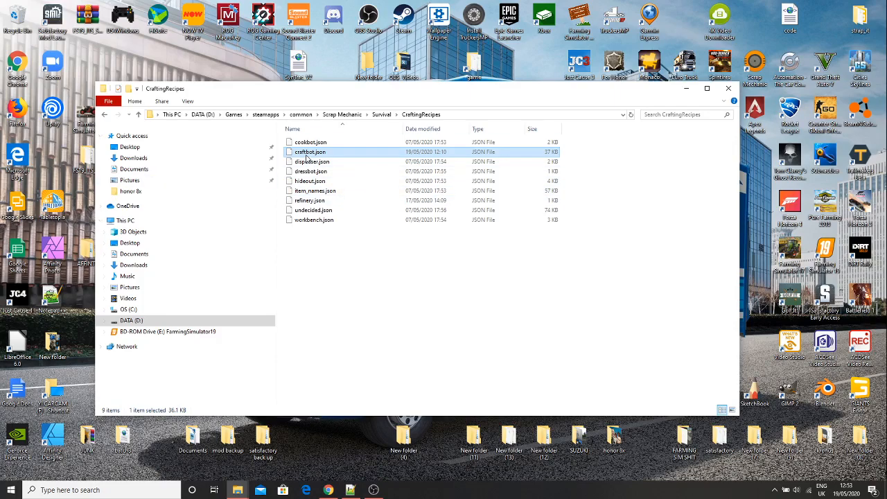
Open craftbot.json from the CraftingRecipes folder with Edit with Notepad++
{"action": "right_click", "coordinate": [311, 151]}
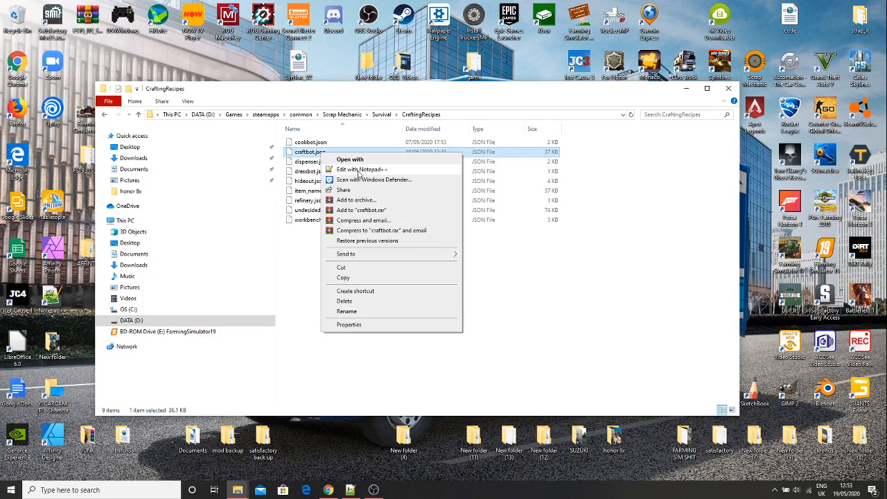
{"action": "left_click", "coordinate": [360, 169]}
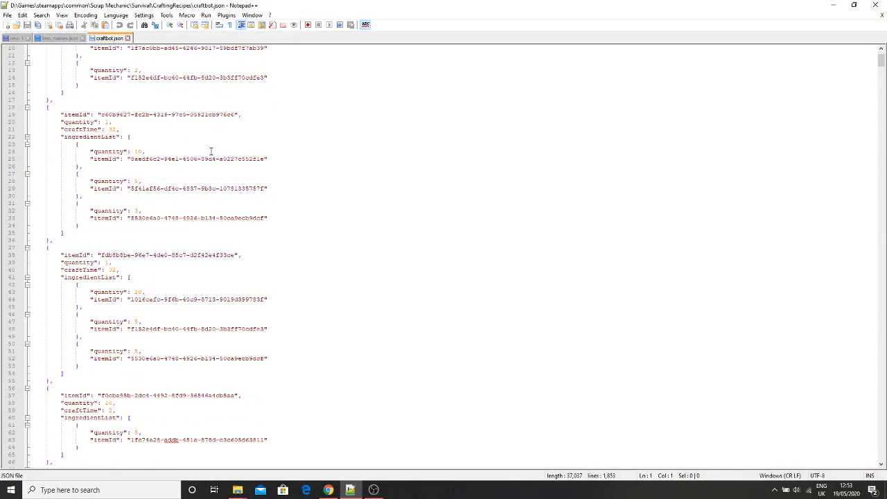
Scroll to the end of craftbot.json and place the caret after the brace on line 1835
{"action": "scroll", "scroll_direction": "down", "scroll_amount": 3}
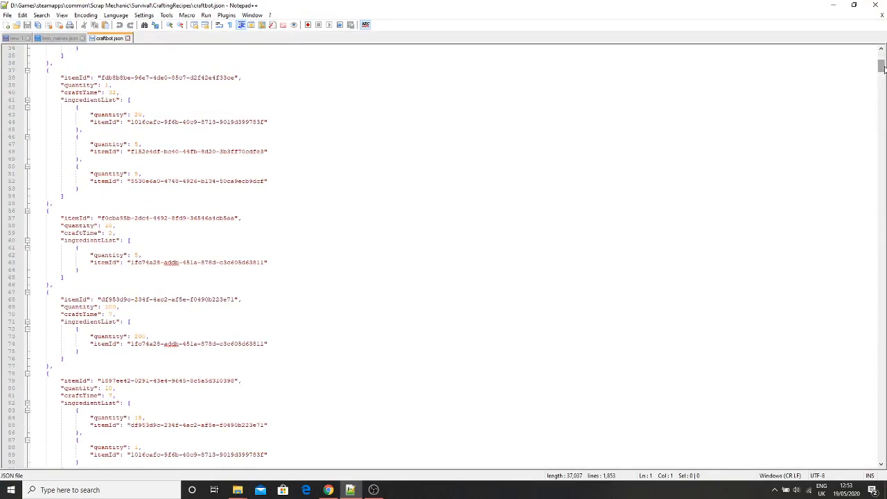
{"action": "scroll", "scroll_direction": "down", "scroll_amount": 3}
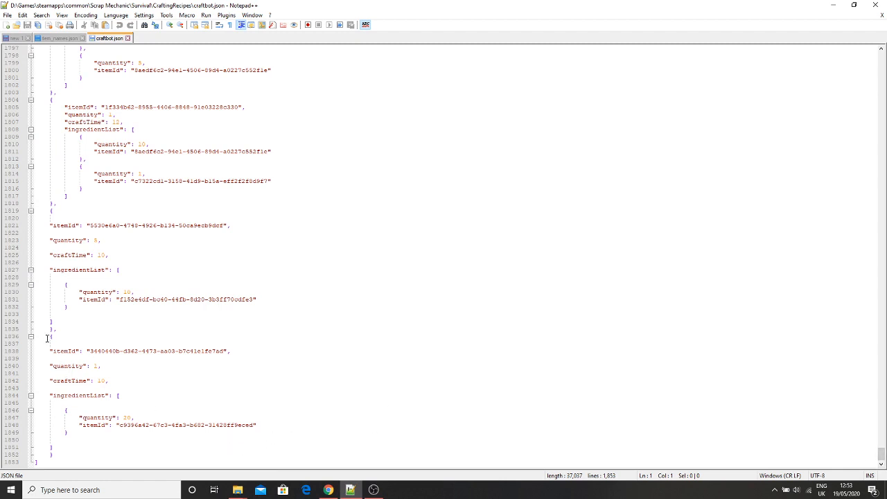
{"action": "left_click", "coordinate": [57, 330]}
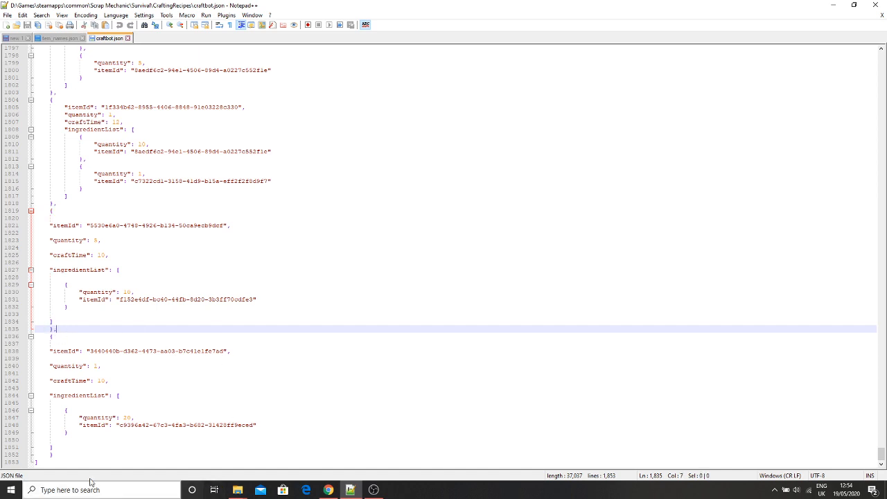
Check the scratch file's cotton block, then return to craftbot.json's closing entries
{"action": "left_click", "coordinate": [14, 38]}
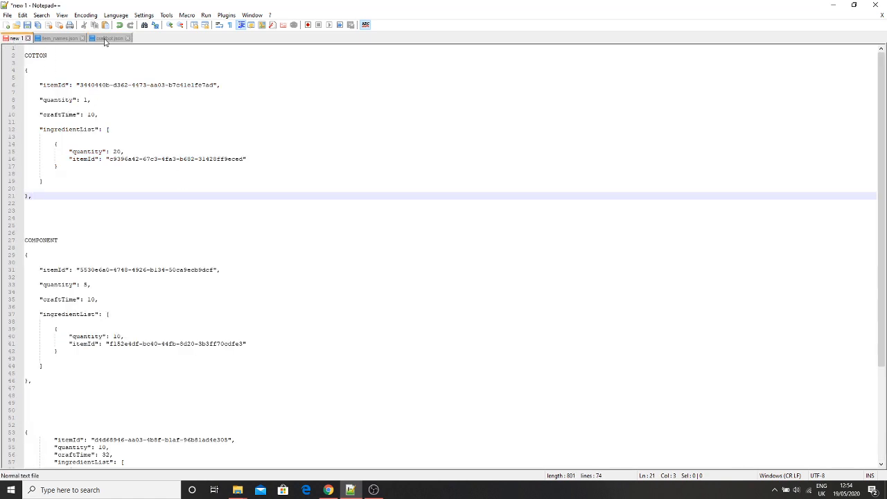
{"action": "left_click", "coordinate": [109, 37]}
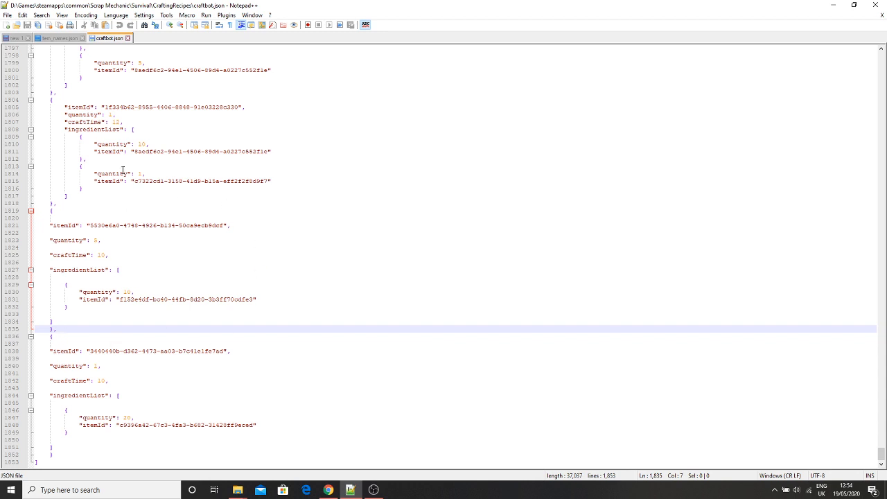
{"action": "mouse_move", "coordinate": [127, 324]}
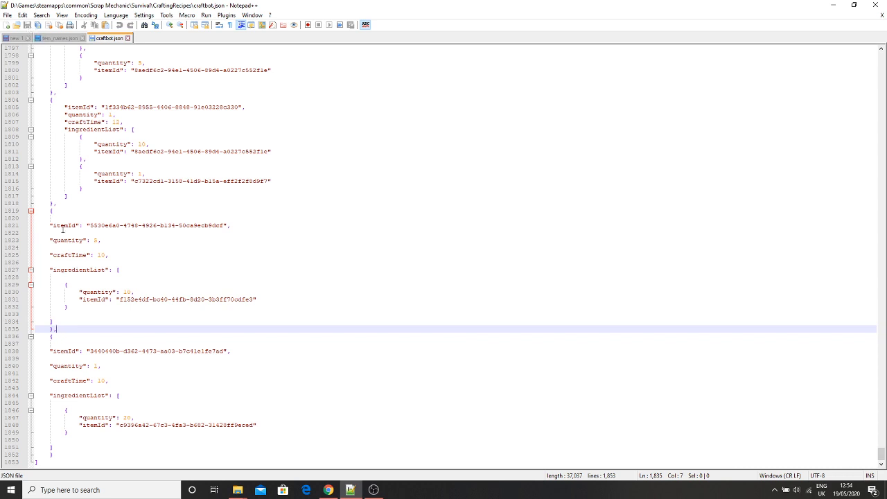
{"action": "mouse_move", "coordinate": [178, 430]}
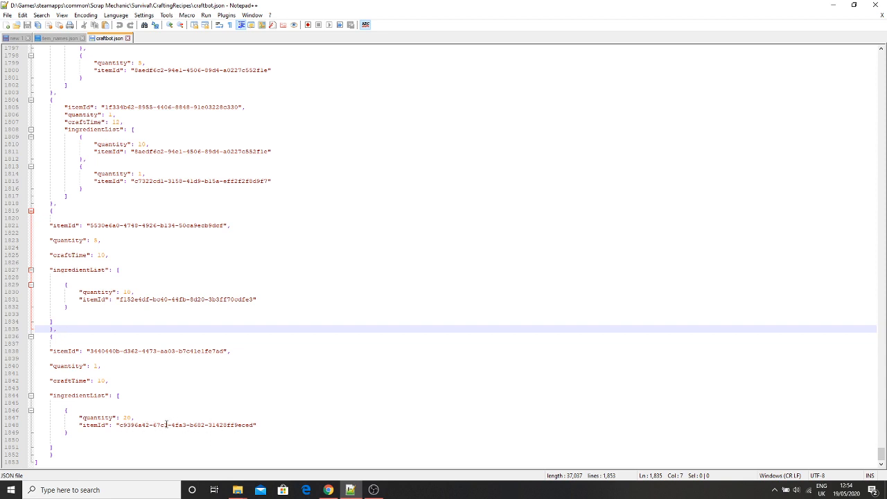
{"action": "mouse_move", "coordinate": [104, 376]}
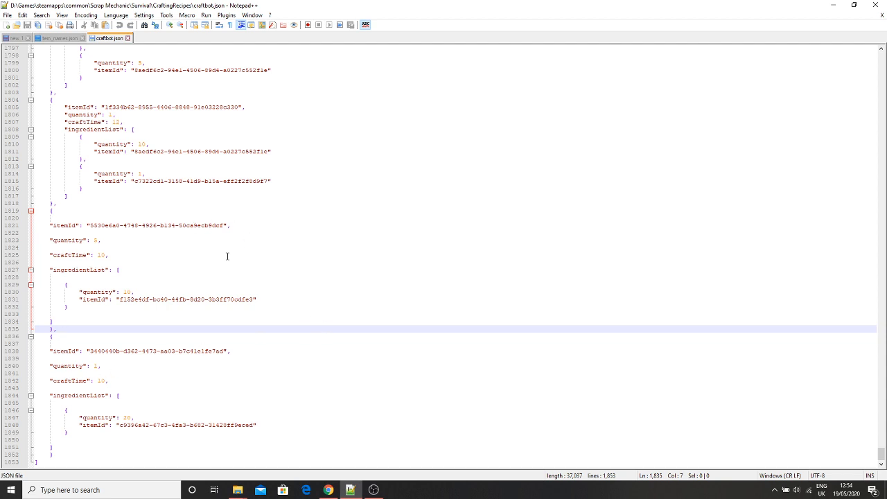
{"action": "mouse_move", "coordinate": [366, 248]}
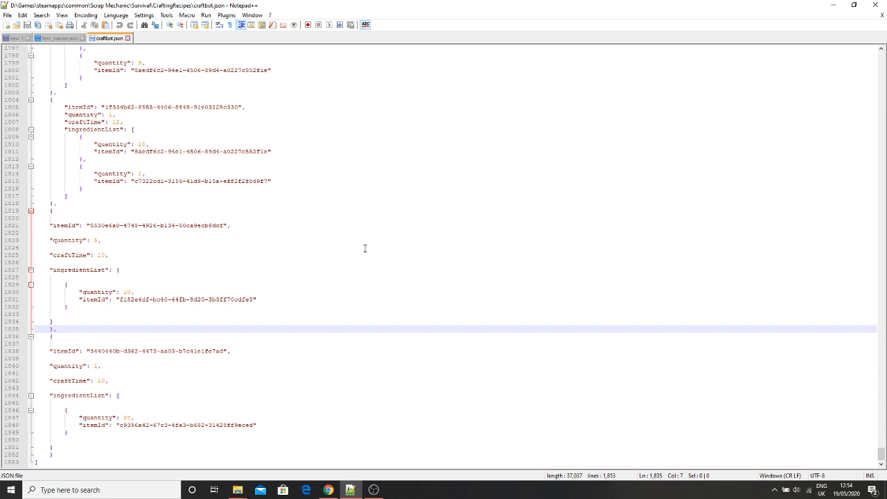